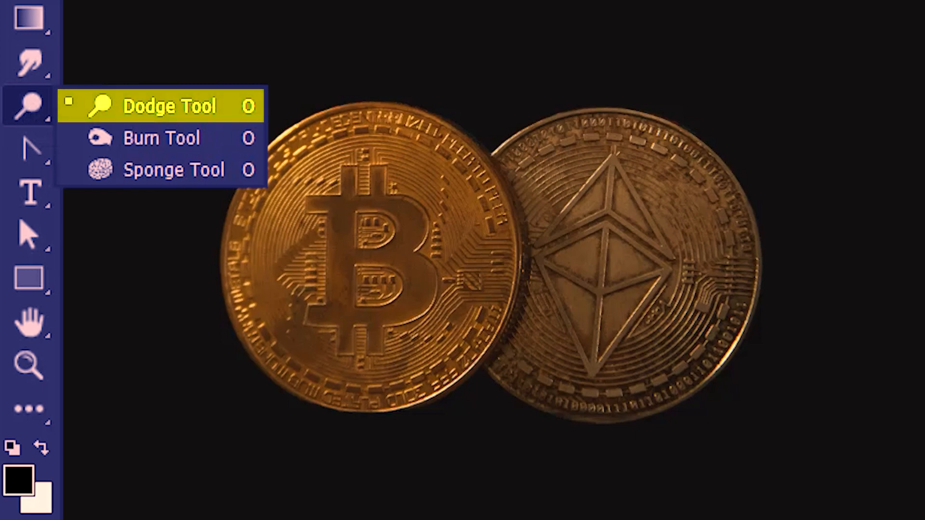
{"action": "mouse_move", "coordinate": [203, 115]}
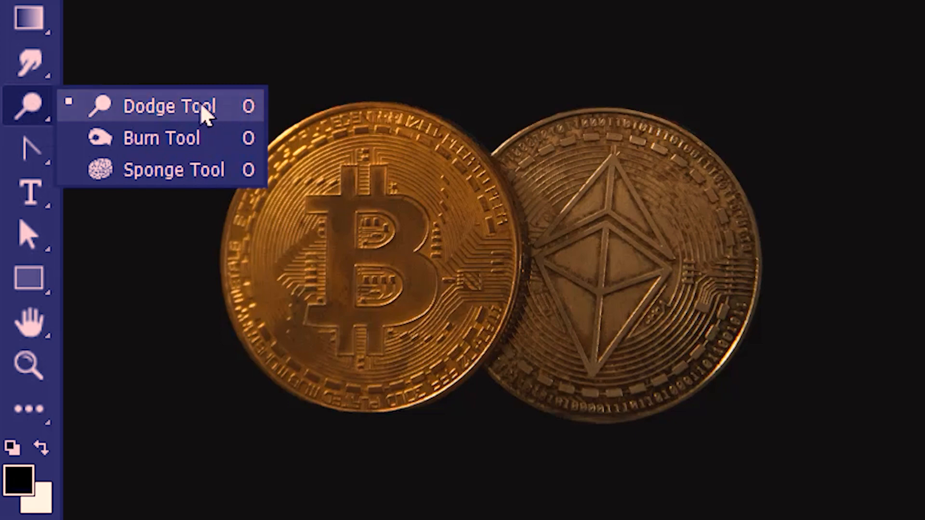
Step: Select the Dodge Tool from the toolbar flyout
{"action": "left_click", "coordinate": [169, 106]}
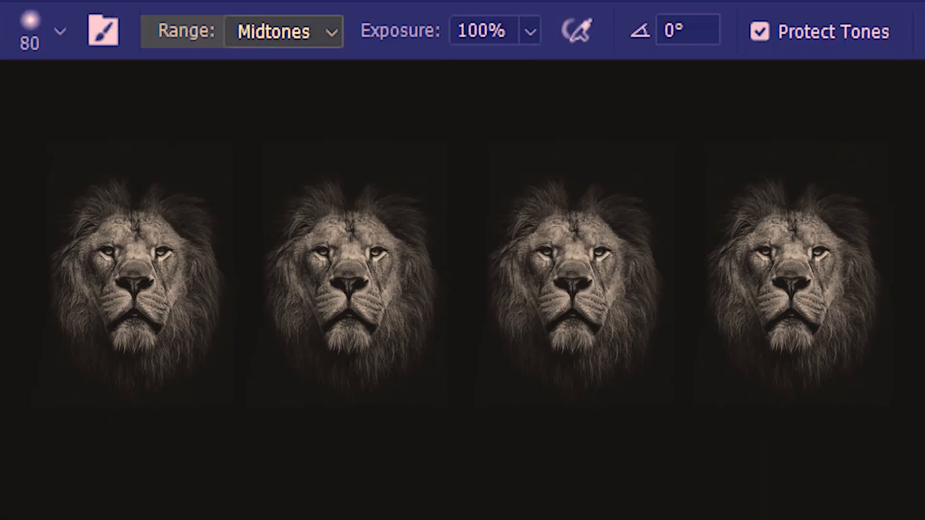
Step: Set the dodge Range to Highlights and brush down the left lion's mane
{"action": "left_click", "coordinate": [282, 30]}
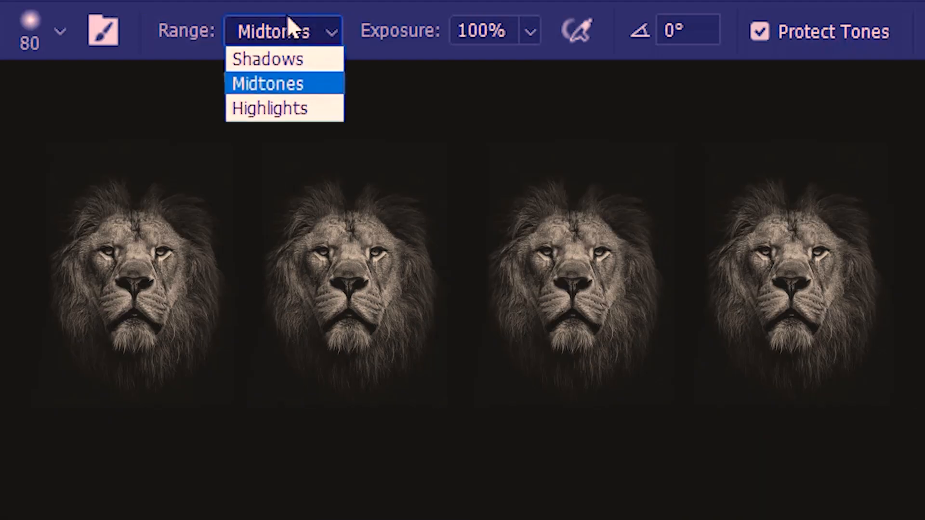
{"action": "mouse_move", "coordinate": [268, 109]}
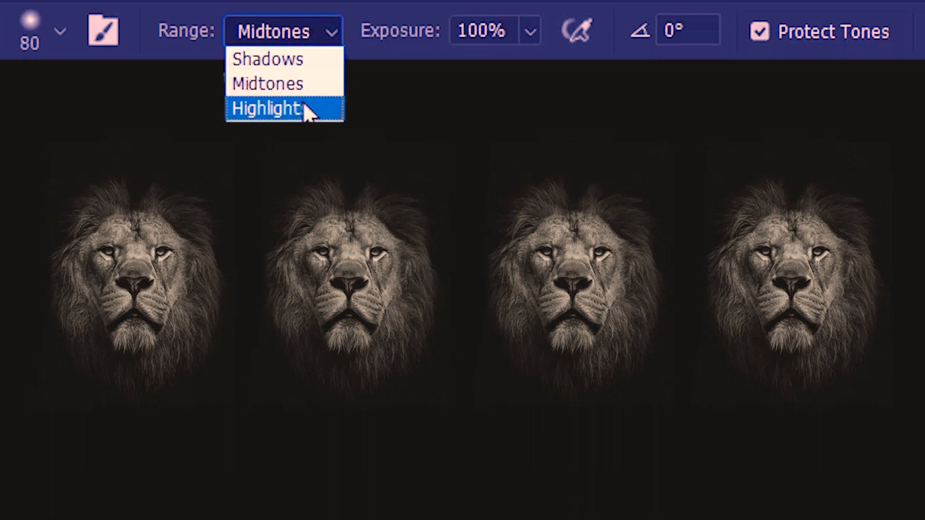
{"action": "left_click", "coordinate": [266, 108]}
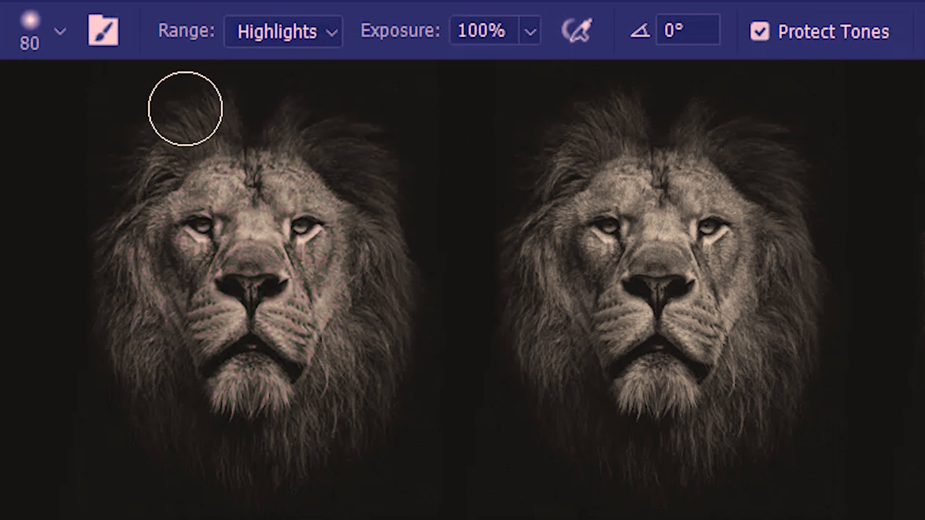
{"action": "mouse_move", "coordinate": [370, 134]}
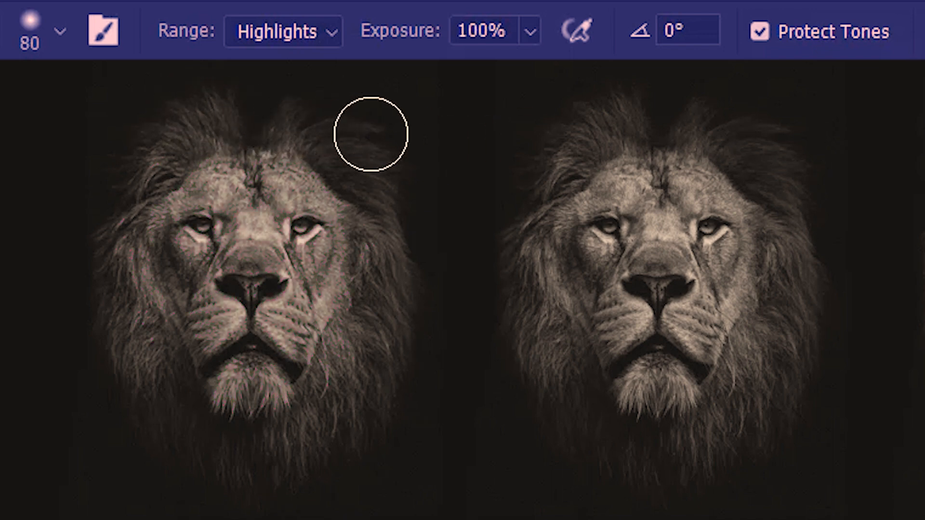
{"action": "left_click_drag", "start_coordinate": [369, 134], "coordinate": [370, 176]}
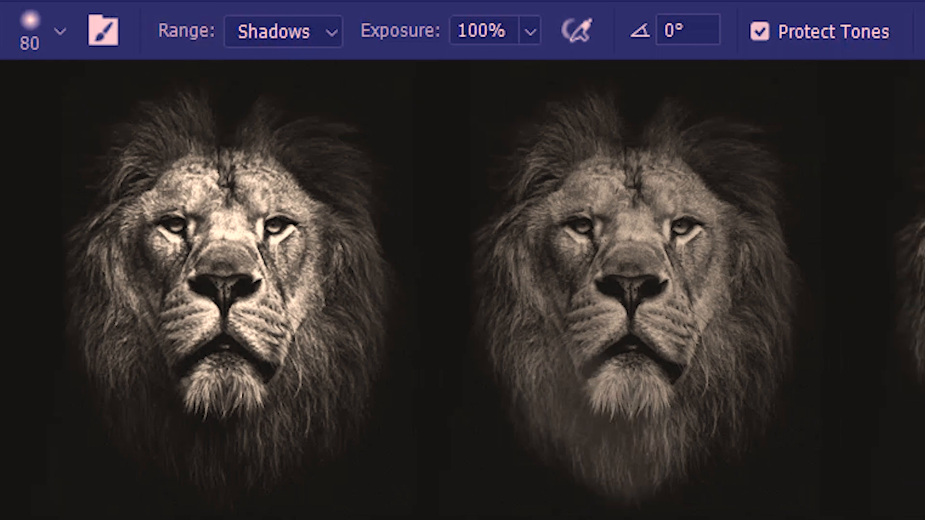
Step: Open the tonal Range dropdown to dodge the lion's shadows
{"action": "left_click", "coordinate": [283, 31]}
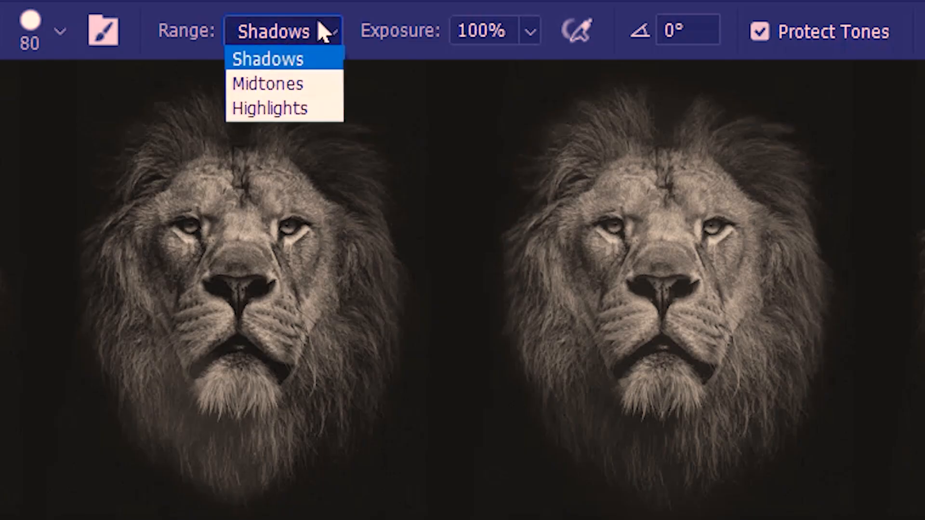
Step: Set the dodge Range to Midtones
{"action": "left_click", "coordinate": [267, 83]}
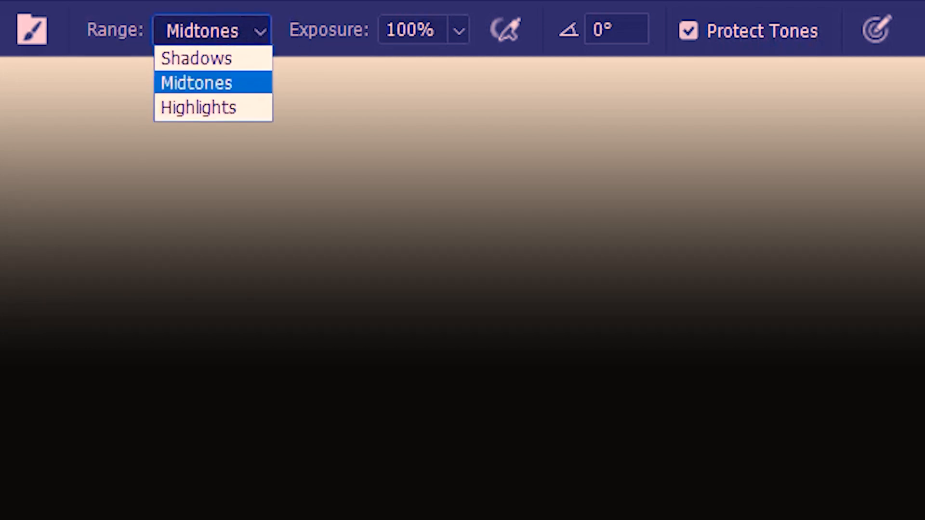
{"action": "mouse_move", "coordinate": [197, 107]}
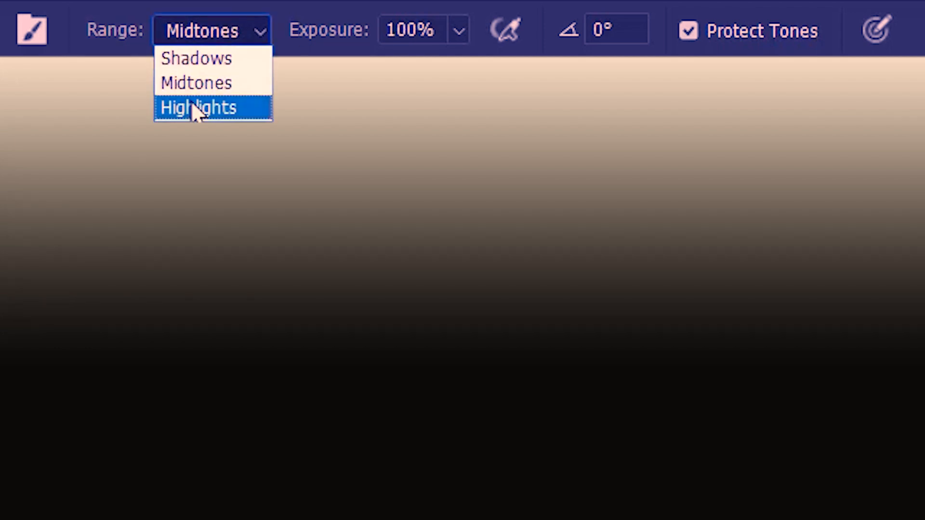
Step: Choose Highlights as the dodge range for the gradient
{"action": "left_click", "coordinate": [198, 108]}
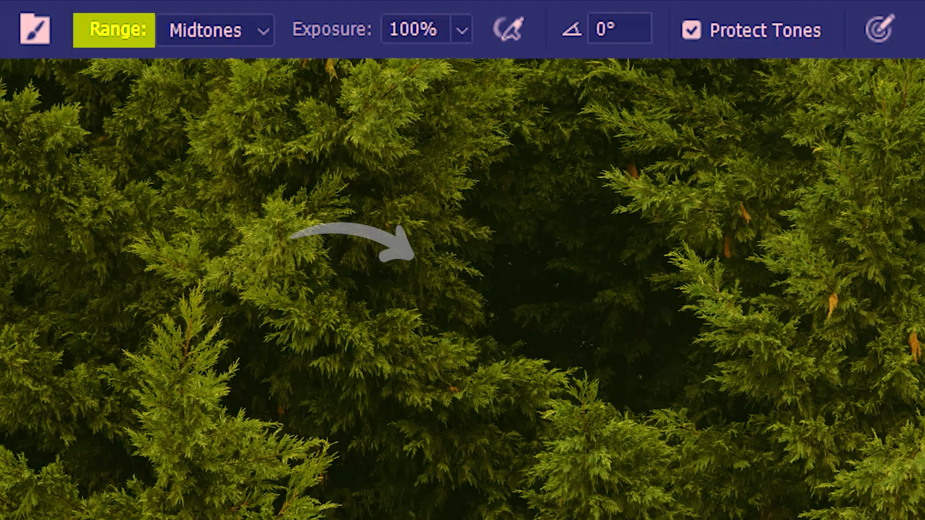
Step: Set the dodge Range to Highlights for the foliage photo
{"action": "left_click", "coordinate": [214, 29]}
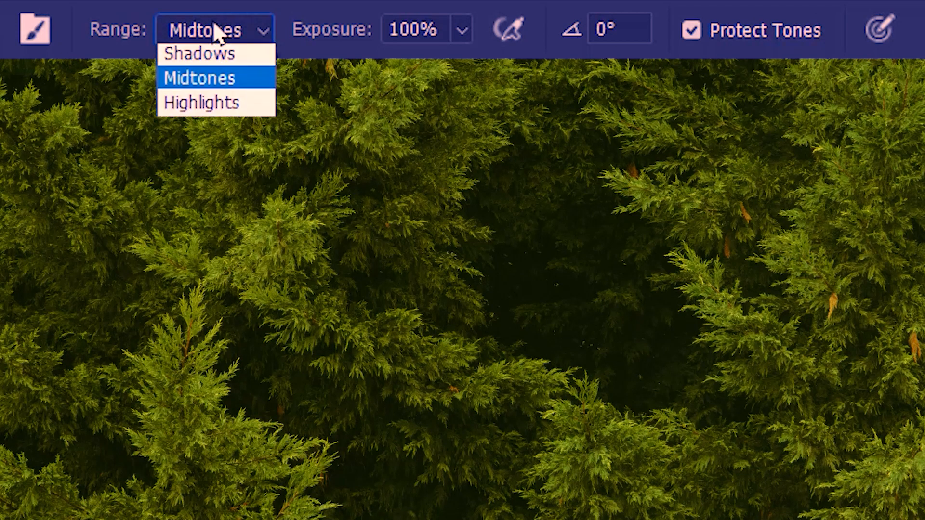
{"action": "left_click", "coordinate": [201, 102]}
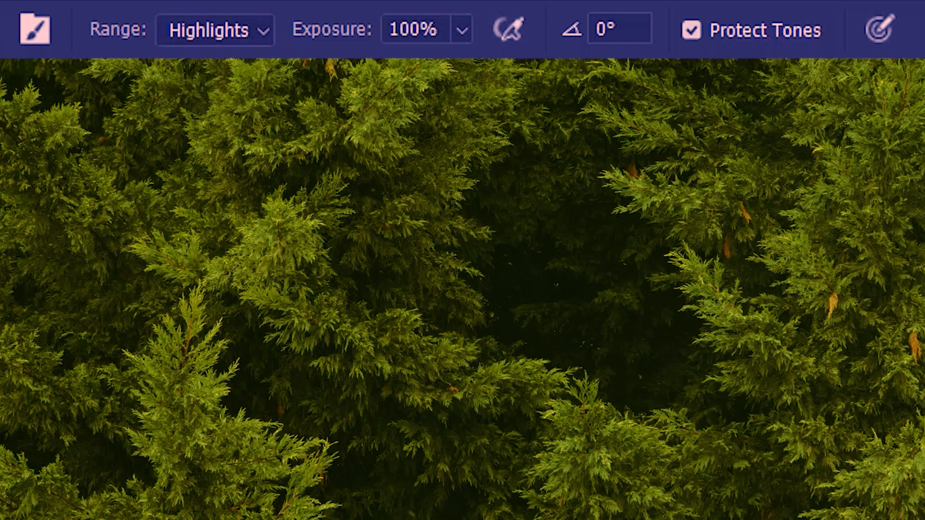
{"action": "left_click", "coordinate": [213, 30]}
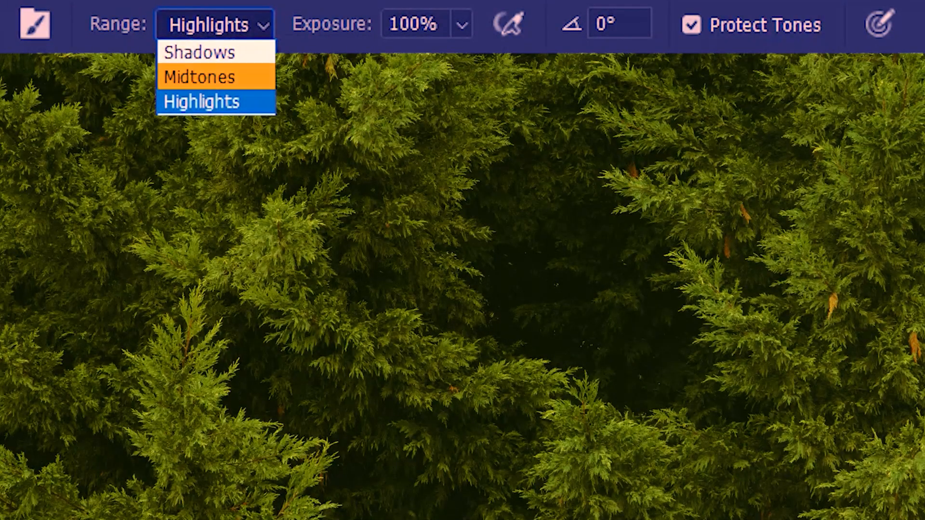
Step: Switch the dodge Range on the foliage photo to Midtones
{"action": "left_click", "coordinate": [199, 83]}
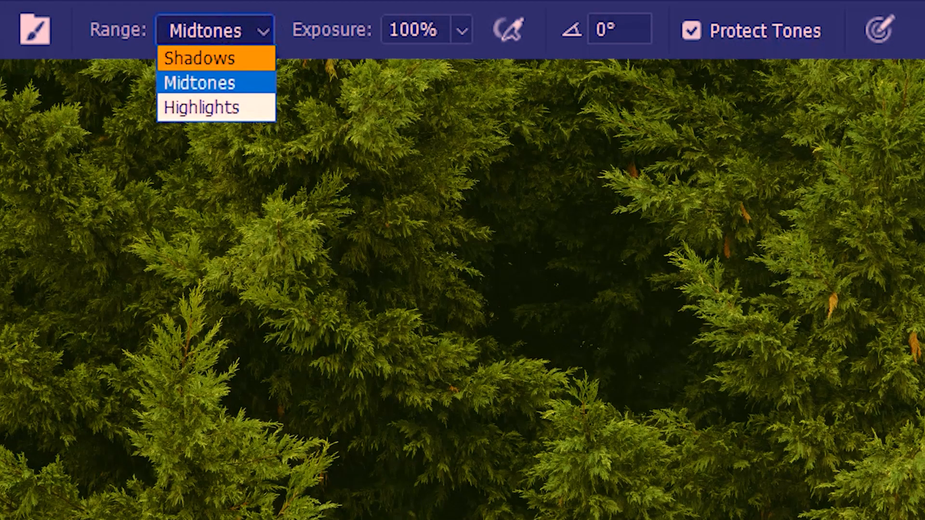
Step: Switch the dodge Range on the foliage photo to Shadows
{"action": "left_click", "coordinate": [200, 107]}
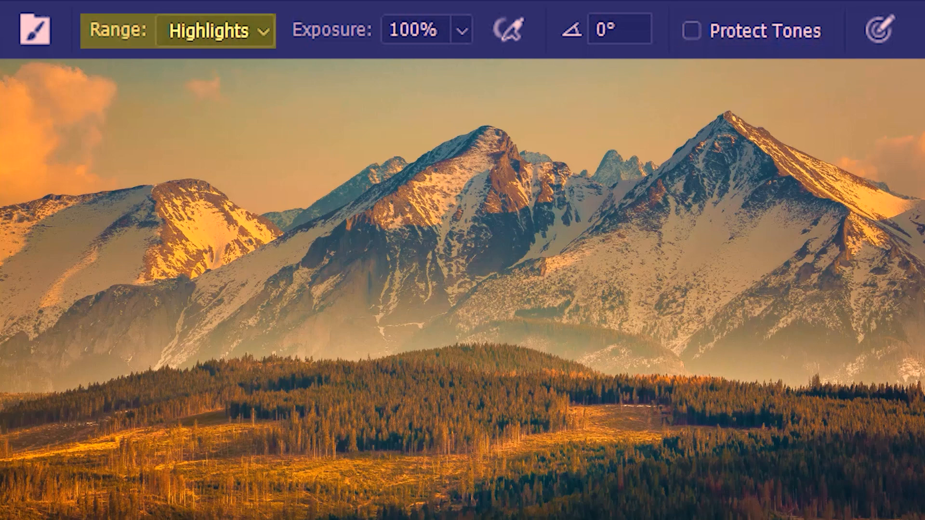
Step: Enable Protect Tones in the Dodge options bar
{"action": "left_click", "coordinate": [691, 31]}
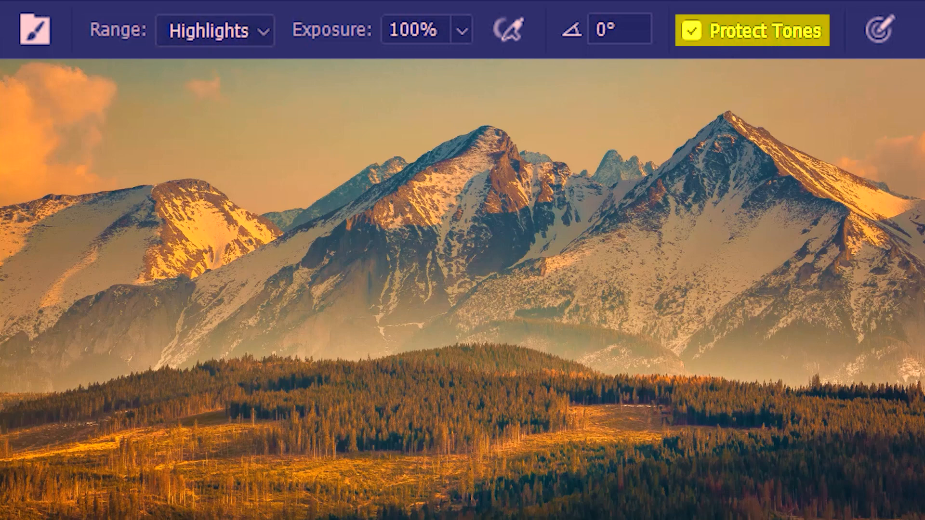